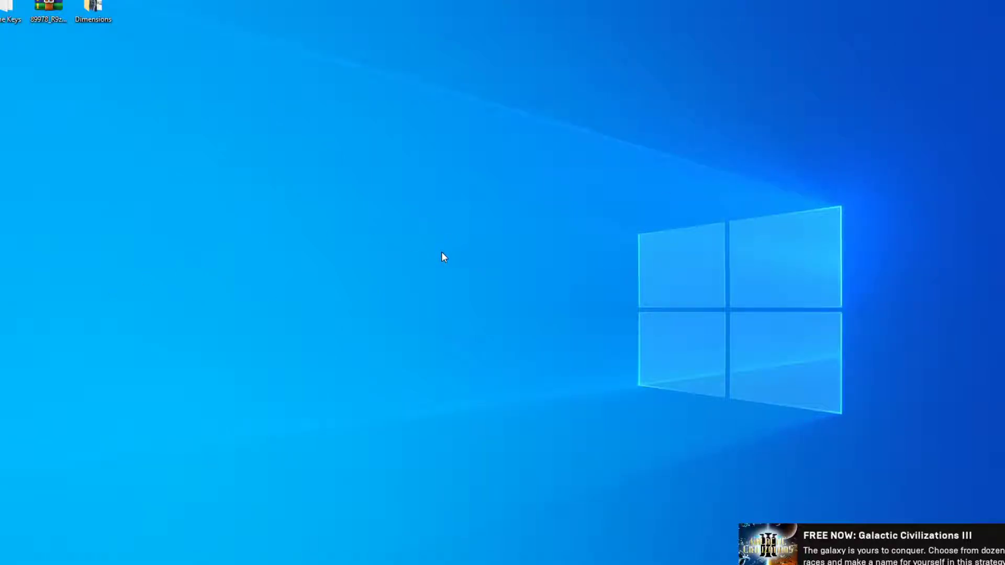
{"action": "mouse_move", "coordinate": [368, 269]}
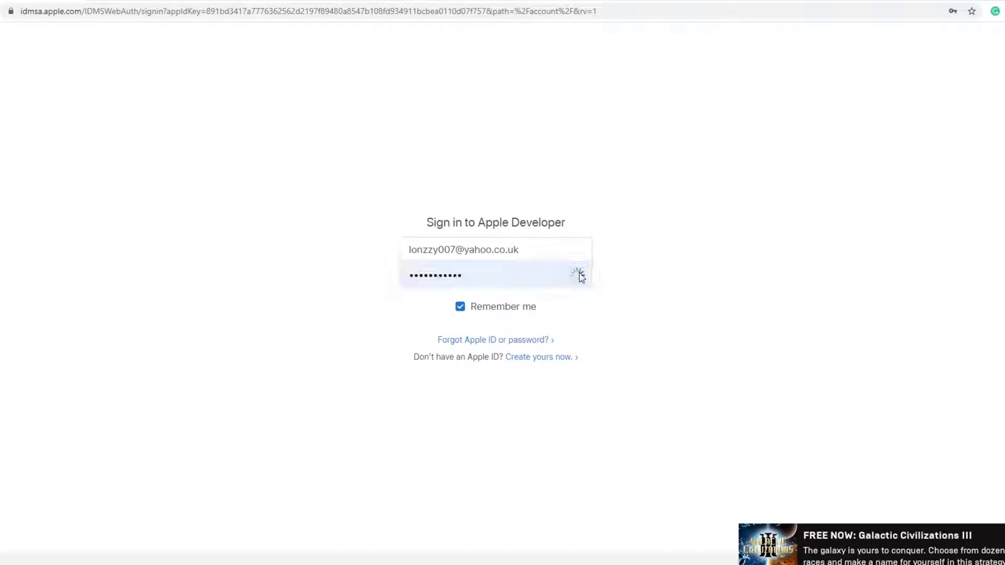
Step: Sign in to Apple Developer and go through the App Store Connect section to its home page
{"action": "left_click", "coordinate": [576, 275]}
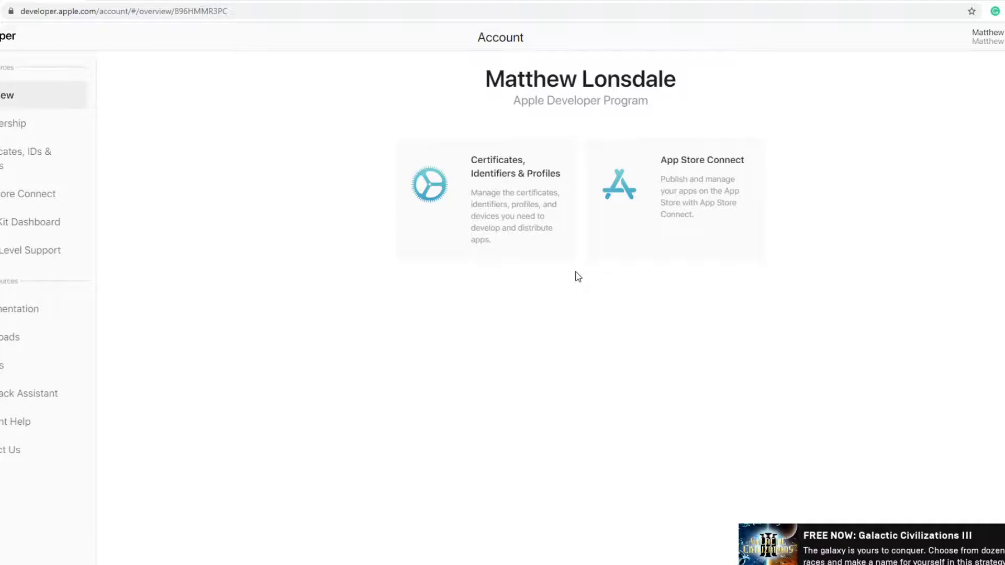
{"action": "mouse_move", "coordinate": [529, 307]}
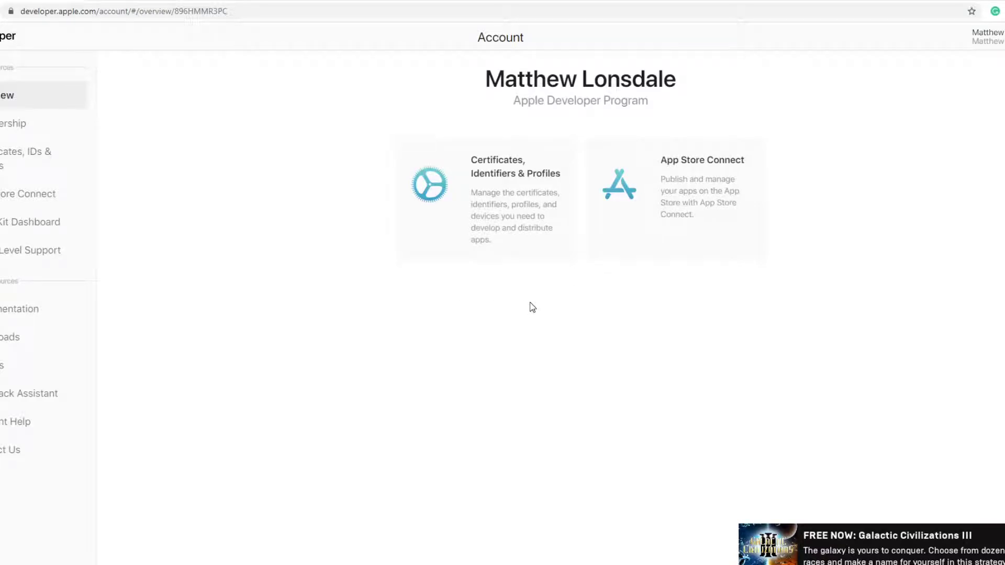
{"action": "mouse_move", "coordinate": [564, 177]}
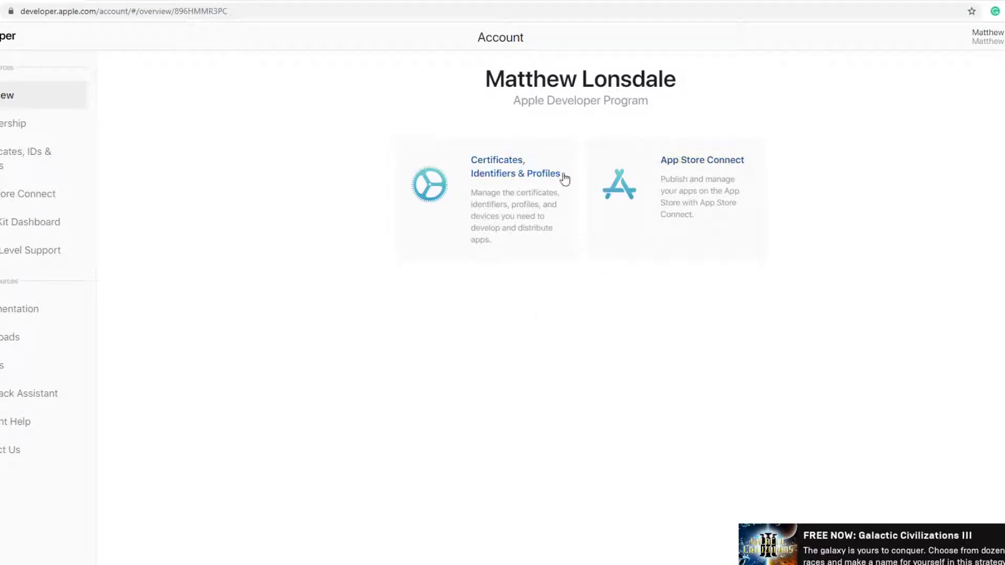
{"action": "left_click", "coordinate": [702, 160]}
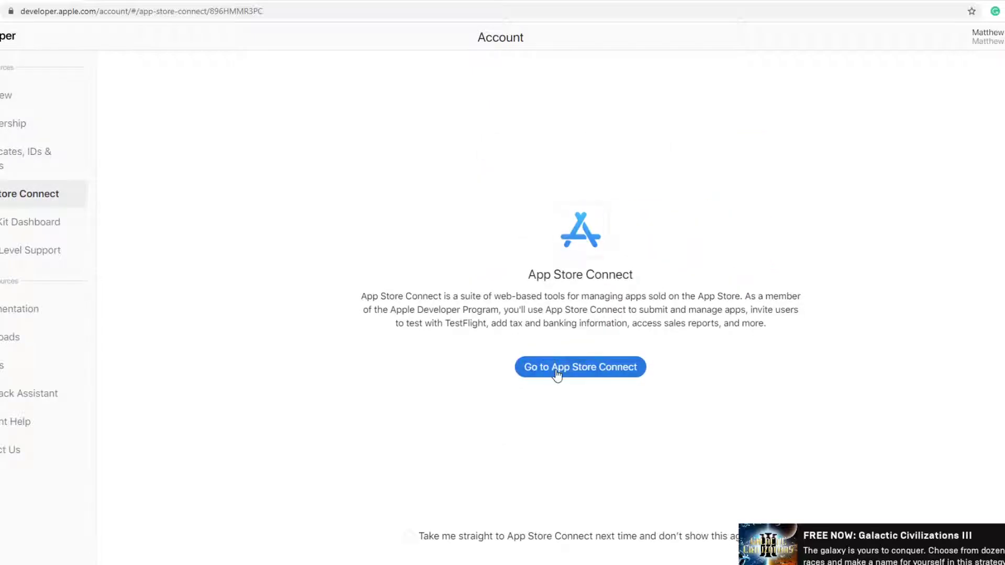
{"action": "left_click", "coordinate": [579, 367]}
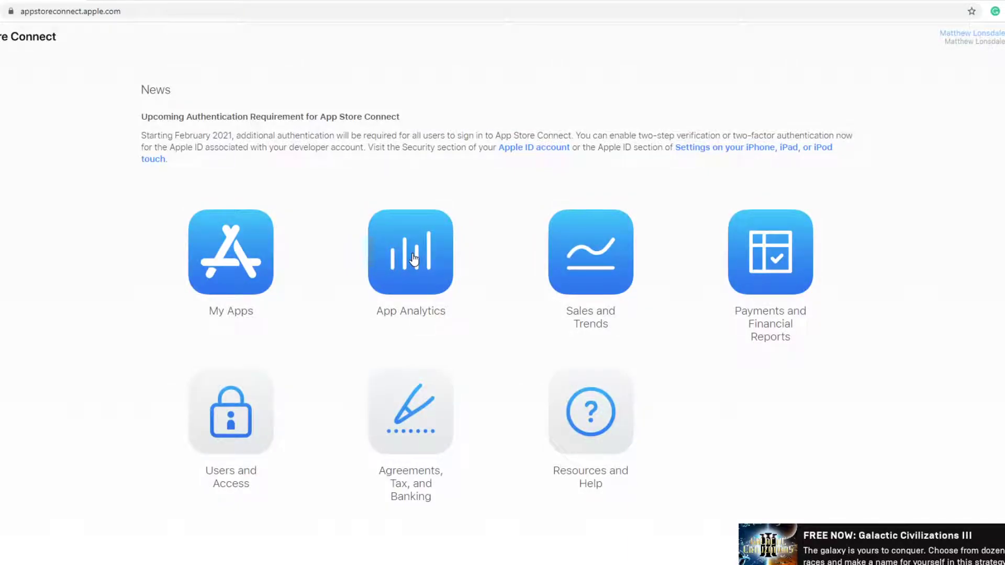
Step: Review the My Apps list and the Analytics figures for both Dimensions Puzzle apps
{"action": "left_click", "coordinate": [230, 250]}
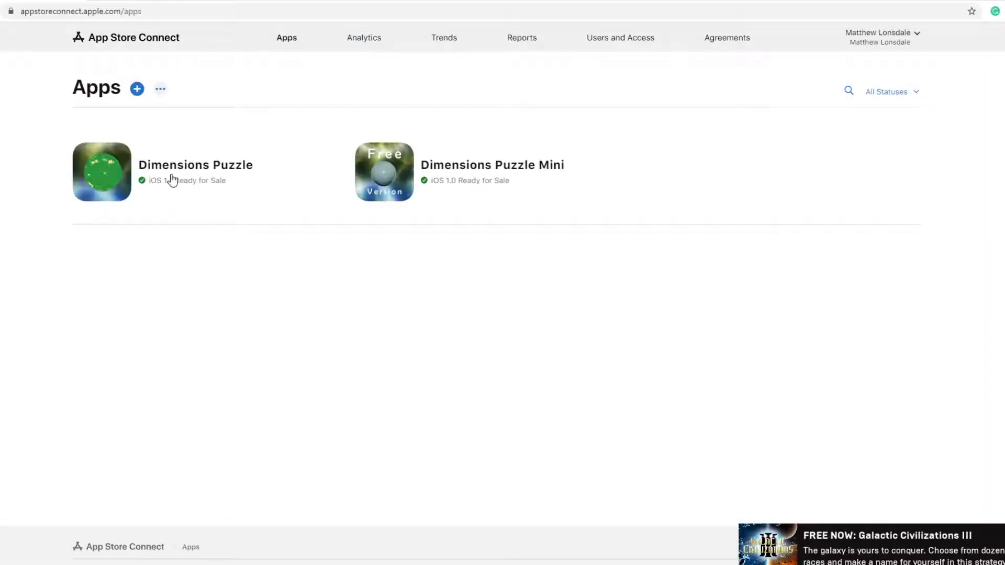
{"action": "mouse_move", "coordinate": [512, 165]}
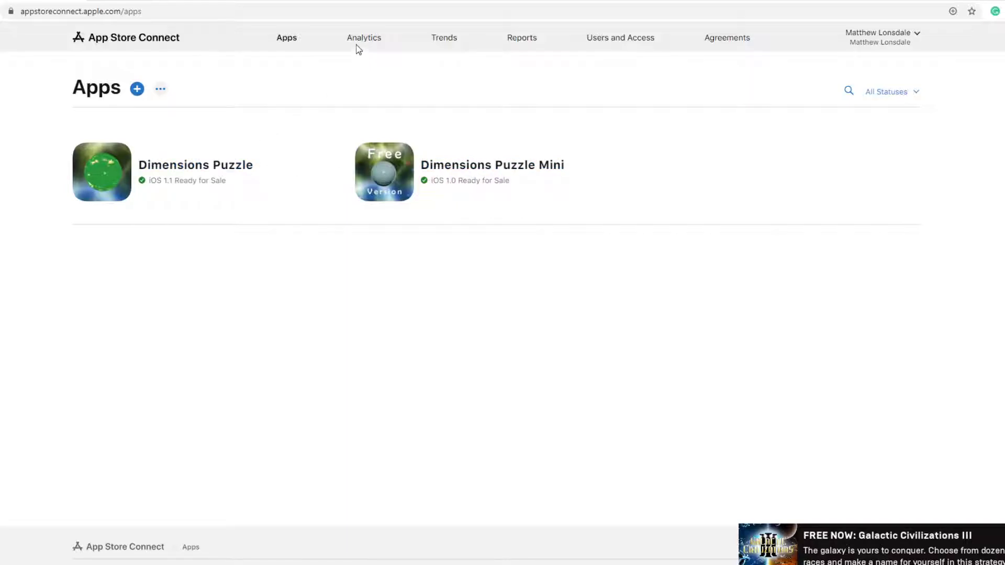
{"action": "left_click", "coordinate": [363, 37]}
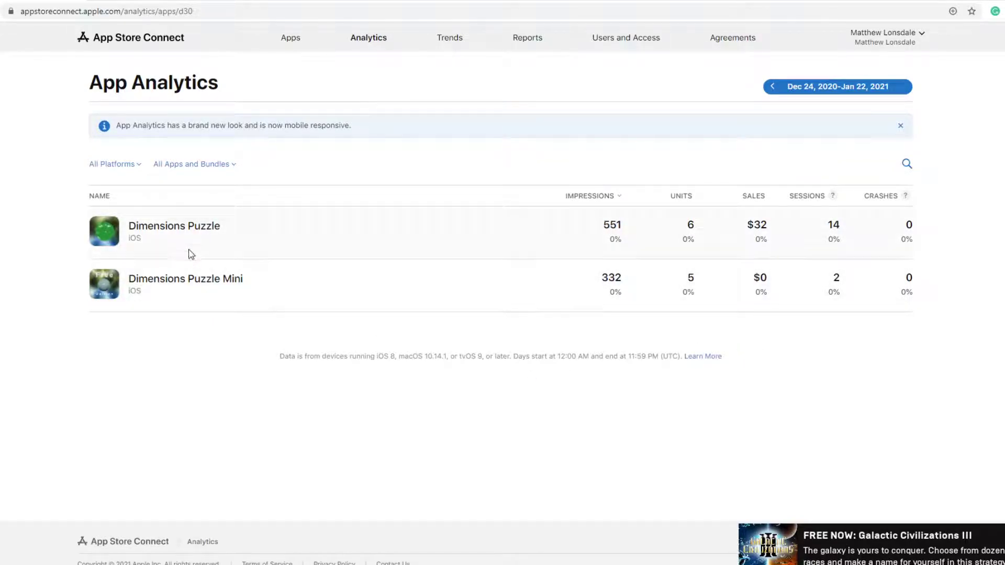
{"action": "left_click", "coordinate": [173, 225]}
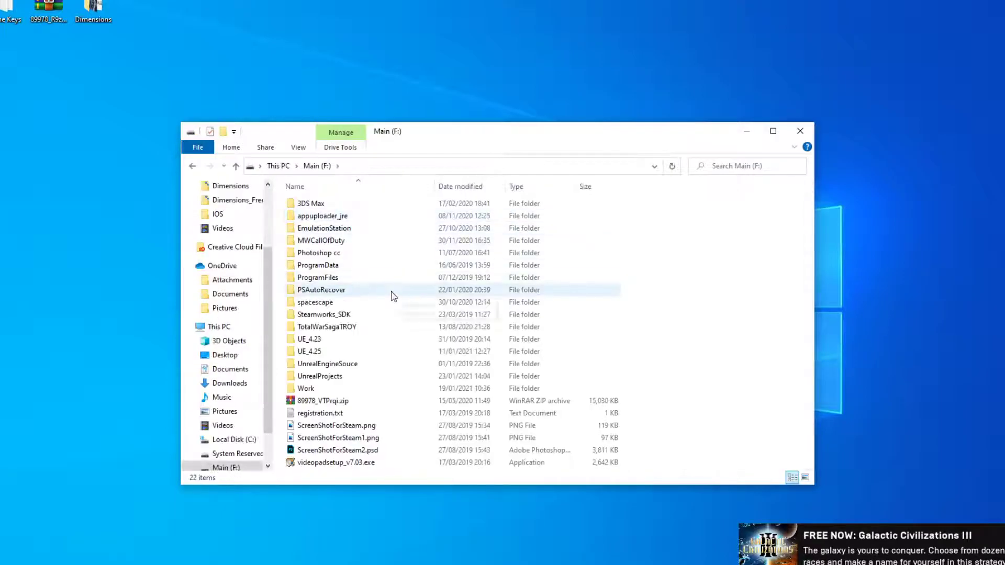
Step: Browse UE_4.25 > Engine > Binaries > DotNET > IOS and select IPhonePackager.exe
{"action": "double_click", "coordinate": [309, 351]}
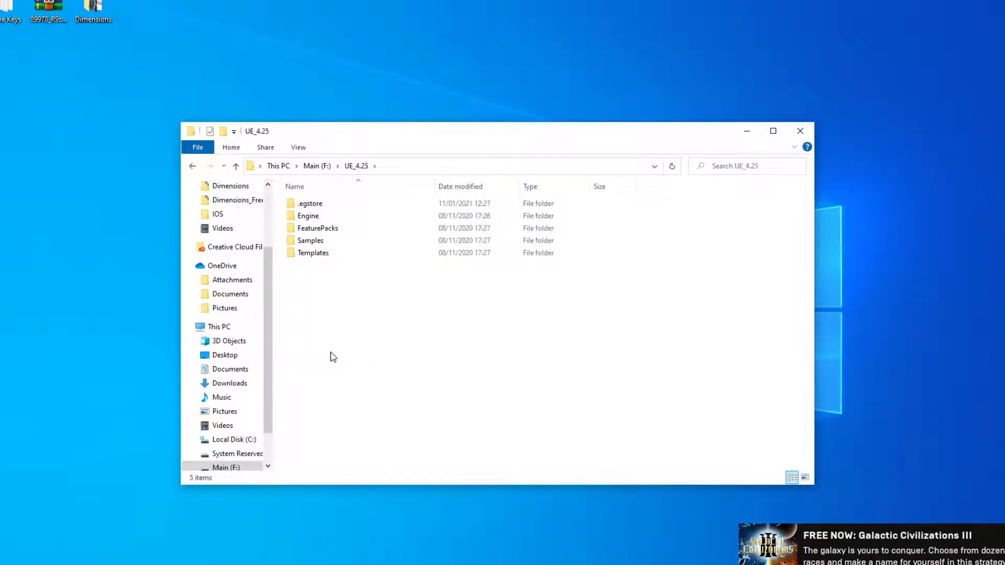
{"action": "mouse_move", "coordinate": [348, 266]}
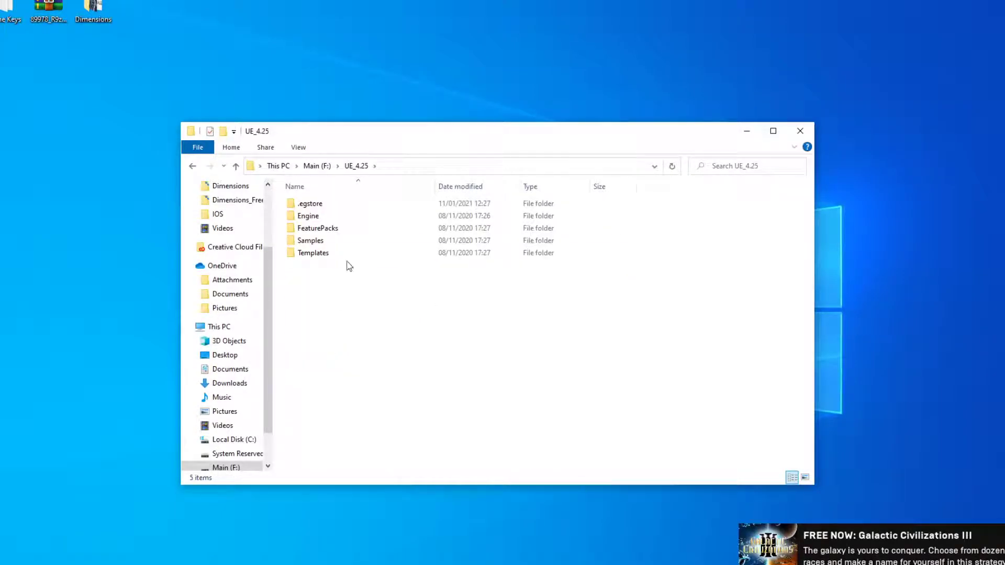
{"action": "double_click", "coordinate": [307, 215]}
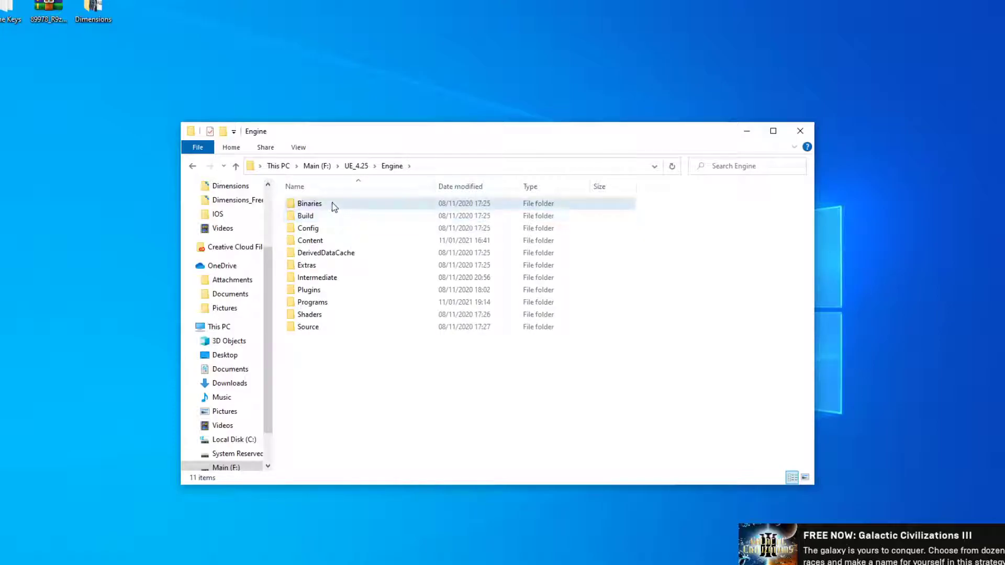
{"action": "double_click", "coordinate": [309, 203]}
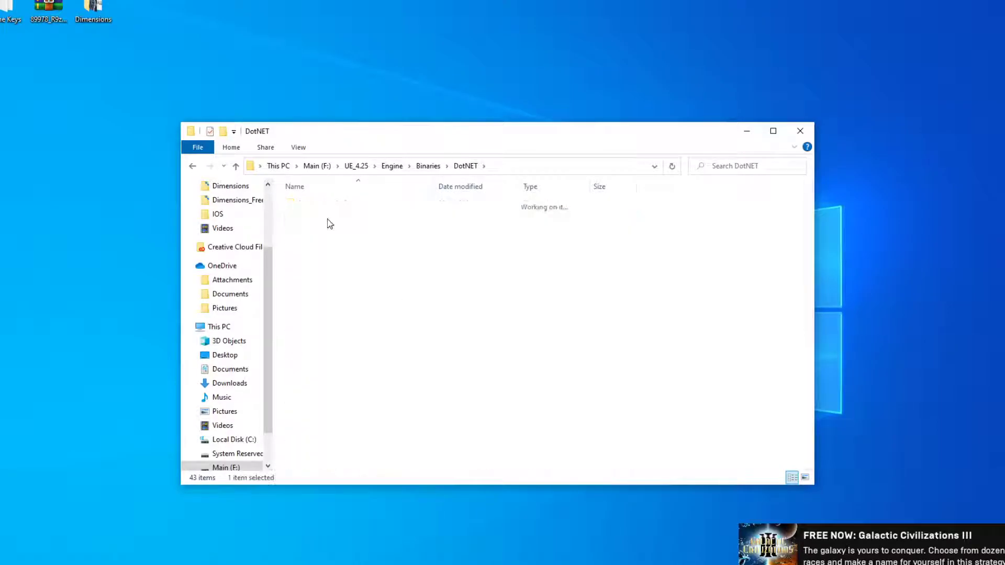
{"action": "double_click", "coordinate": [217, 214]}
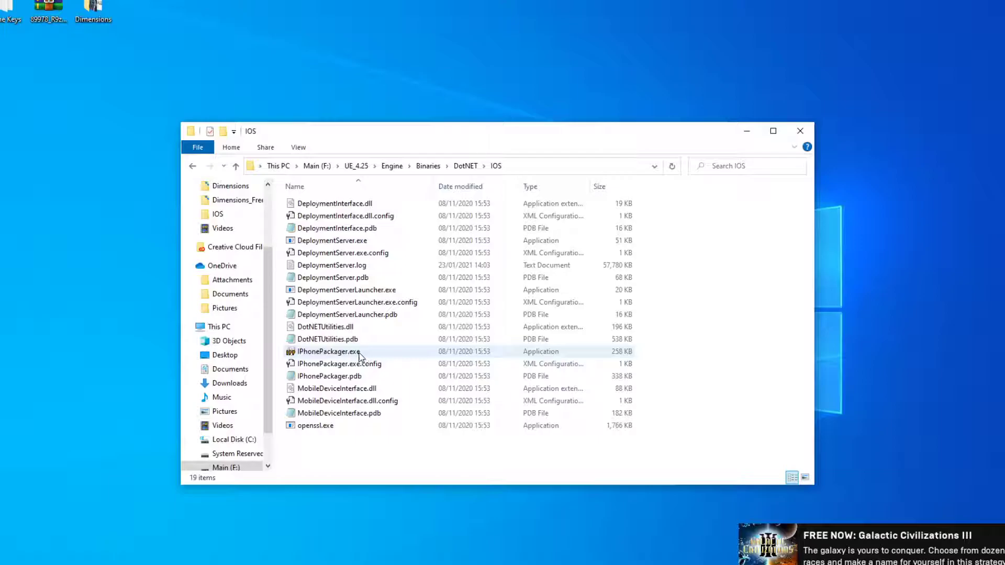
{"action": "left_click", "coordinate": [331, 351]}
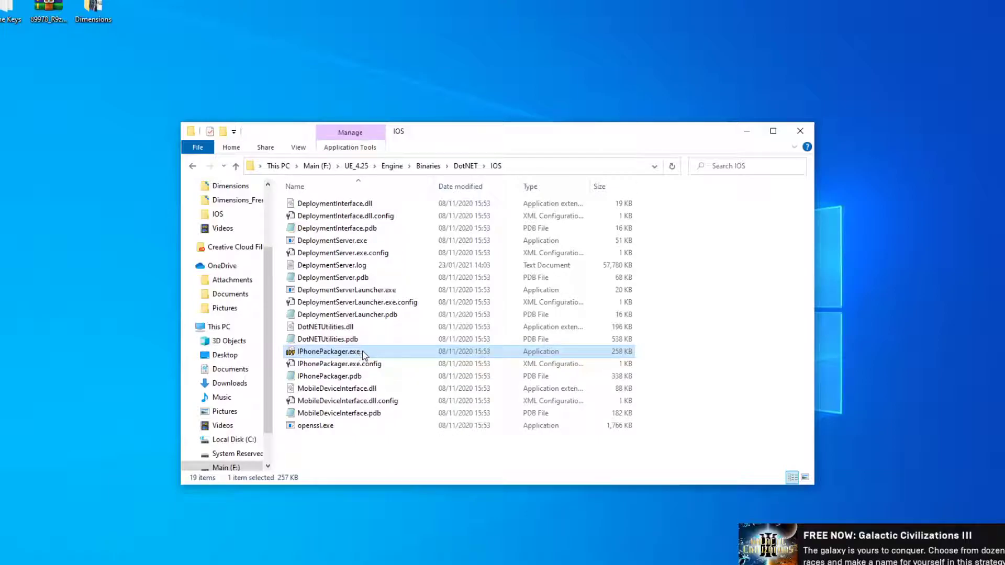
{"action": "mouse_move", "coordinate": [368, 352]}
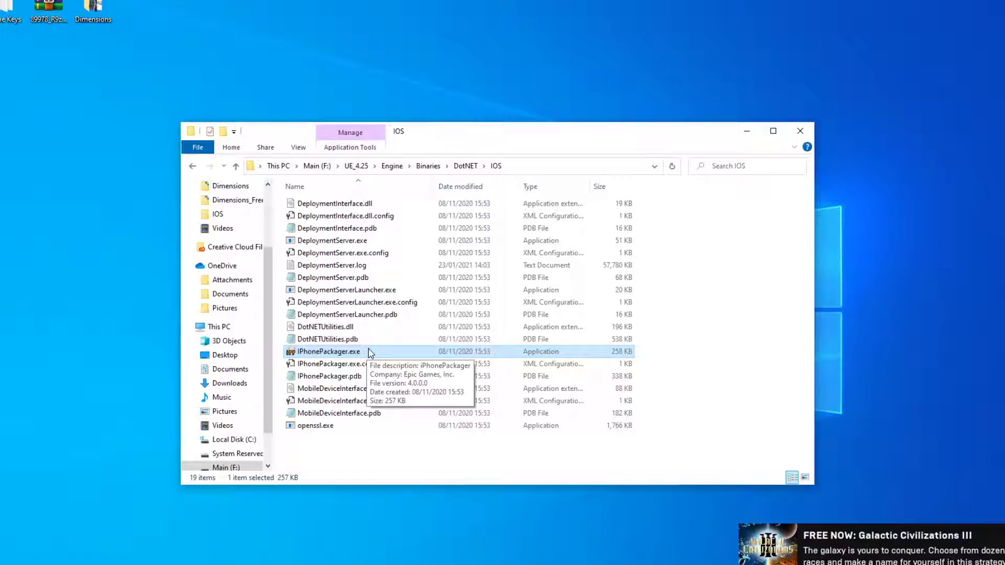
{"action": "mouse_move", "coordinate": [351, 402]}
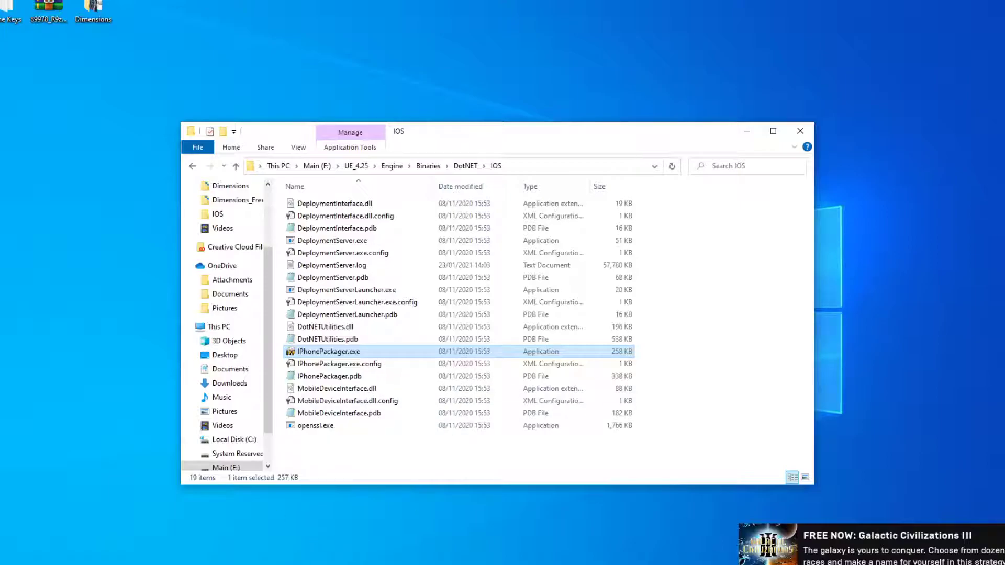
{"action": "mouse_move", "coordinate": [285, 525]}
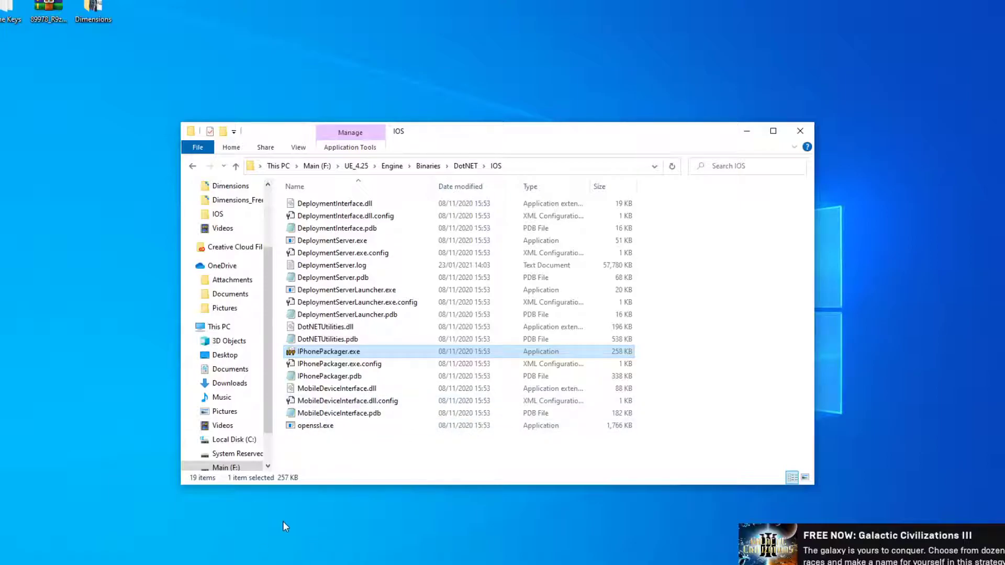
{"action": "mouse_move", "coordinate": [375, 356]}
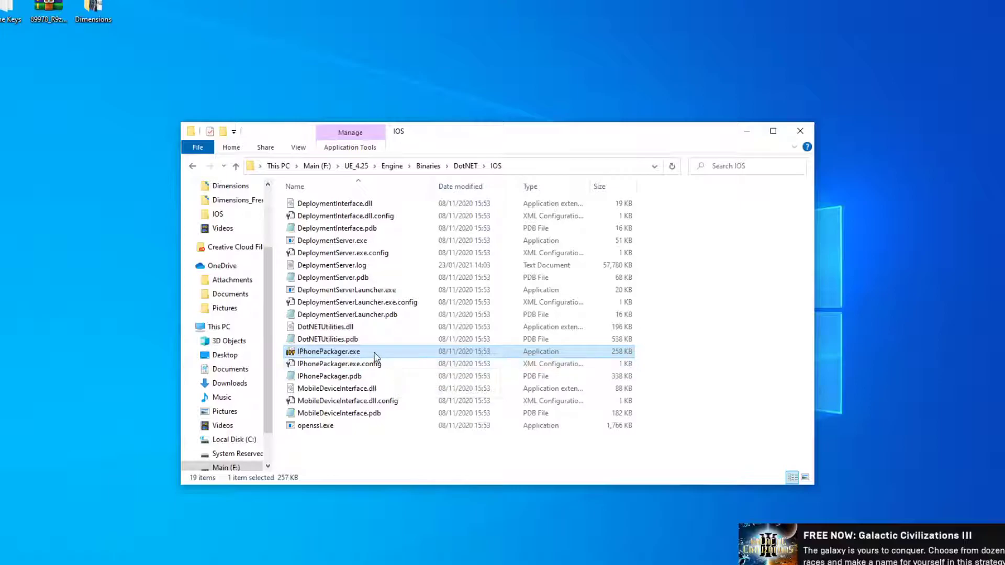
{"action": "mouse_move", "coordinate": [374, 356]}
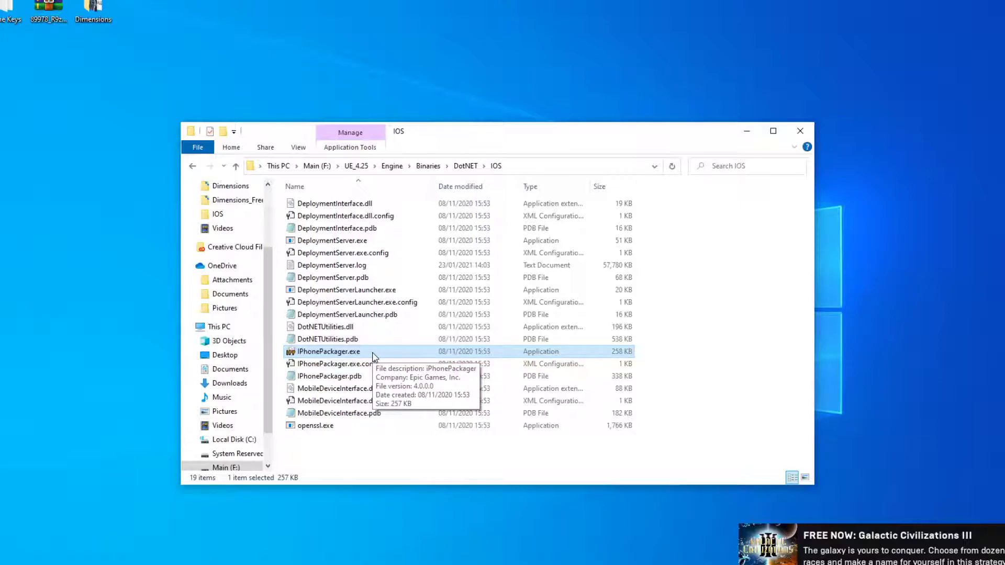